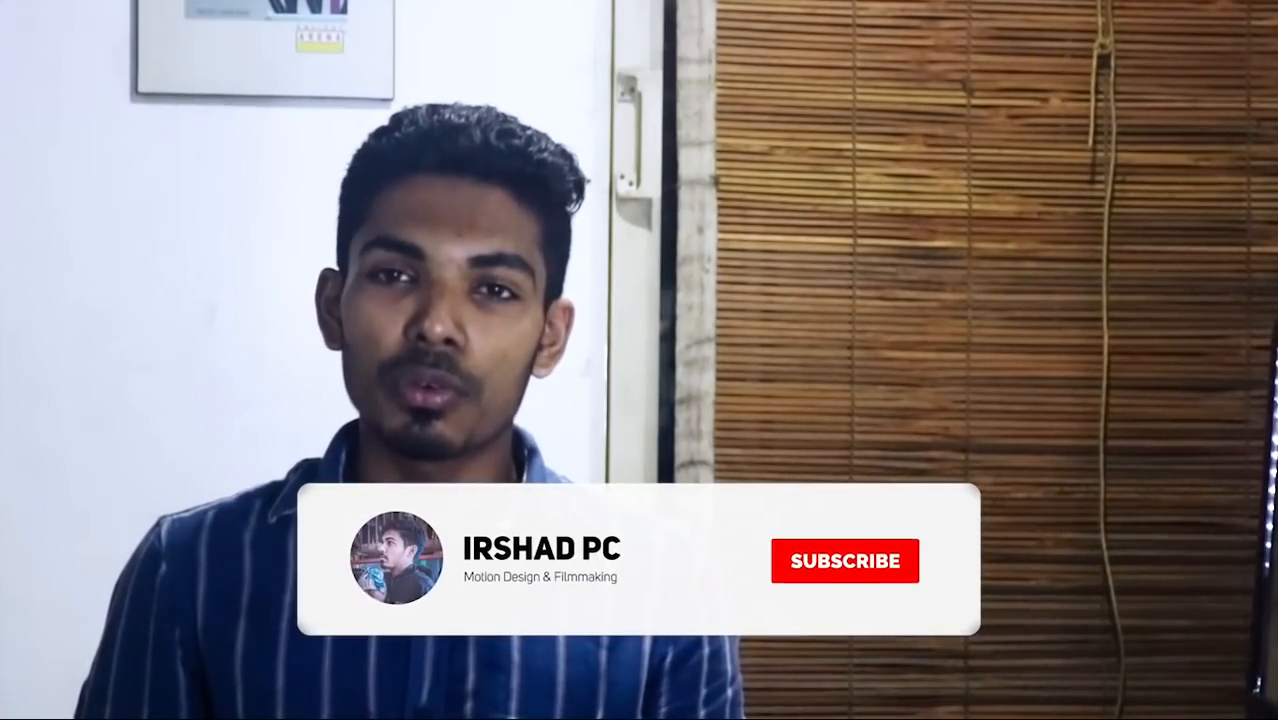
left_click(845, 560)
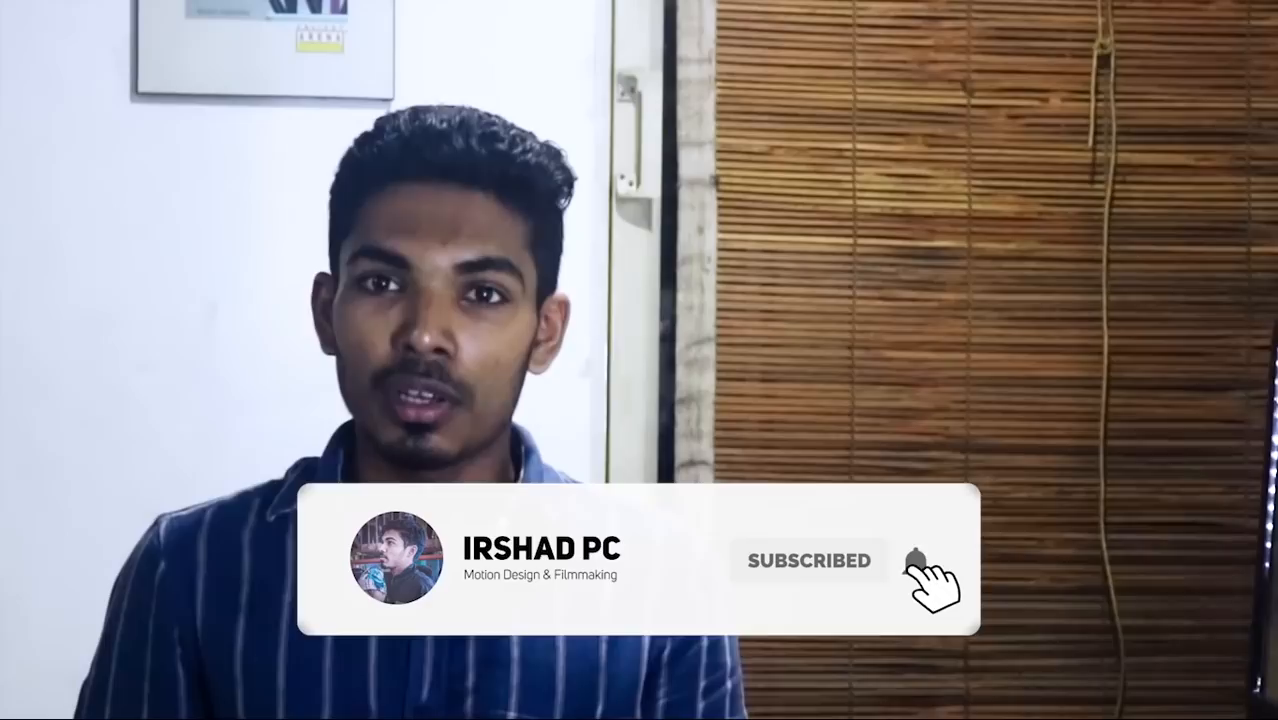